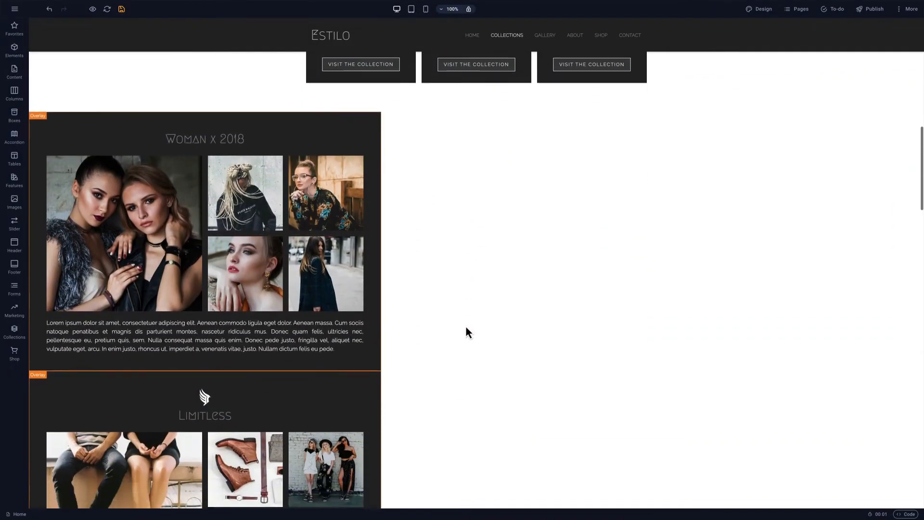
# Step: Jump through the Gallery and Shop navigation links down to the empty Our Shop section
pyautogui.click(544, 35)
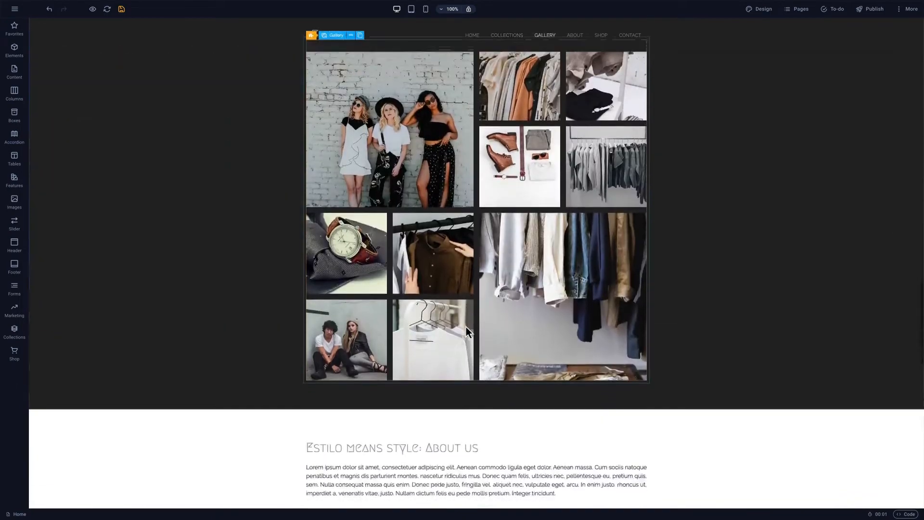
pyautogui.click(601, 36)
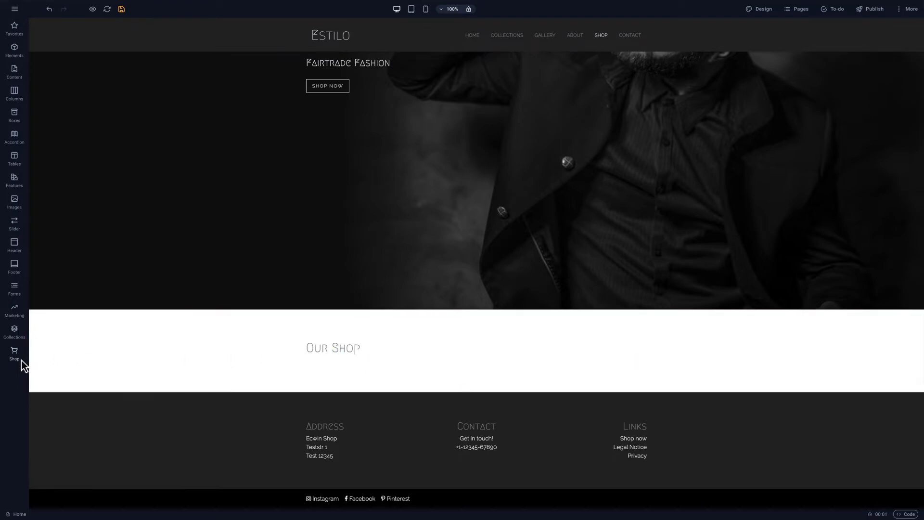
pyautogui.click(13, 353)
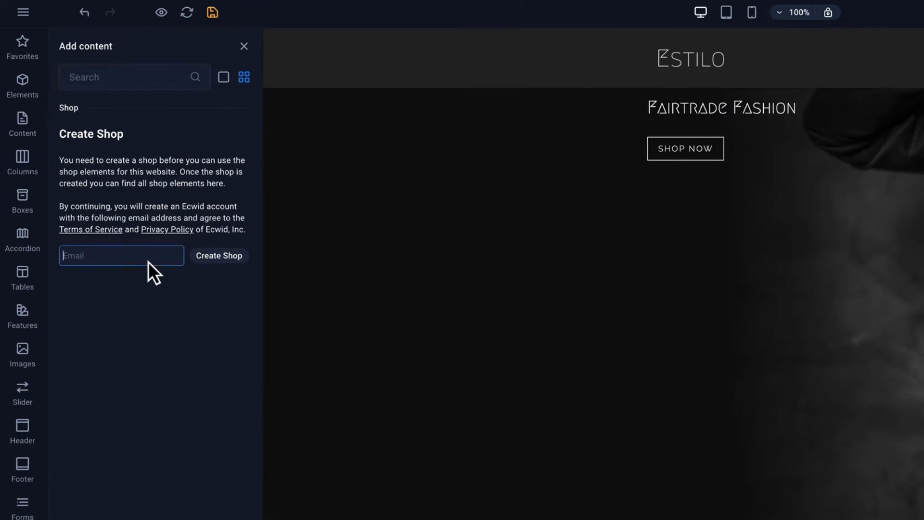
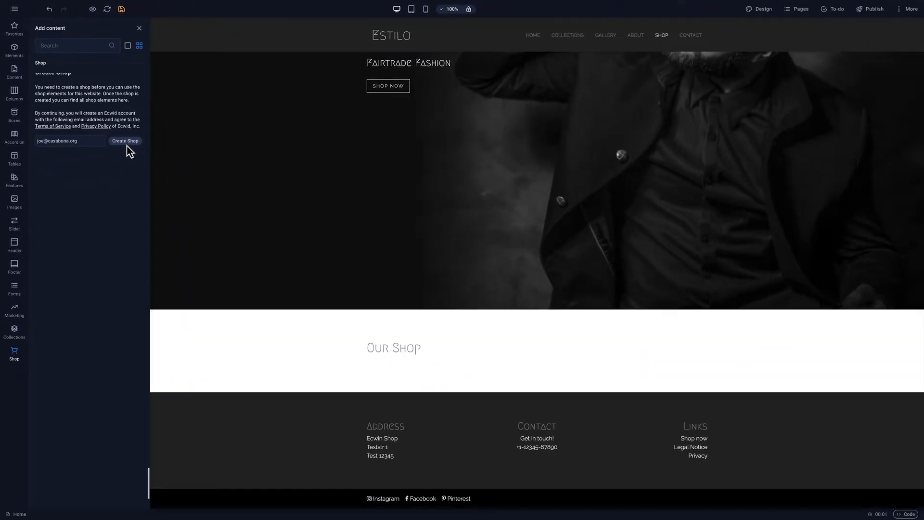
pyautogui.click(125, 140)
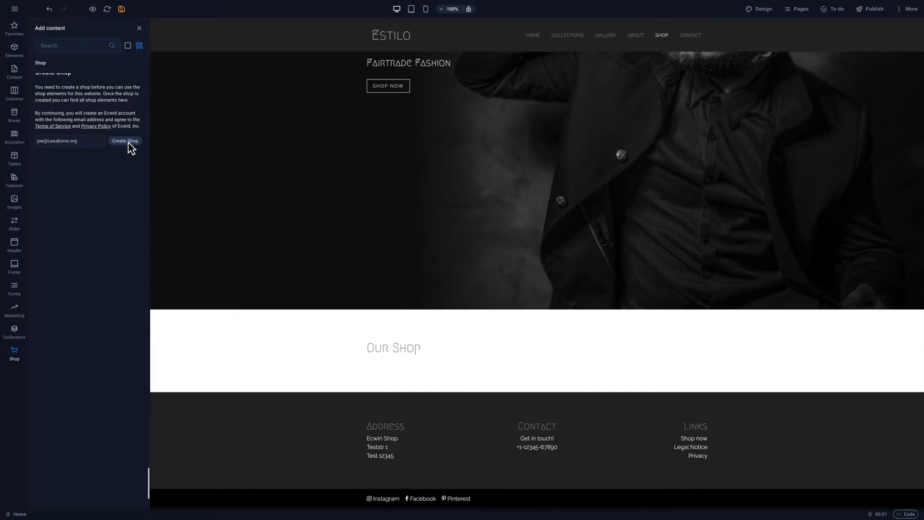
# Step: Finish shop creation and place the Products element under the Our Shop heading
pyautogui.click(126, 141)
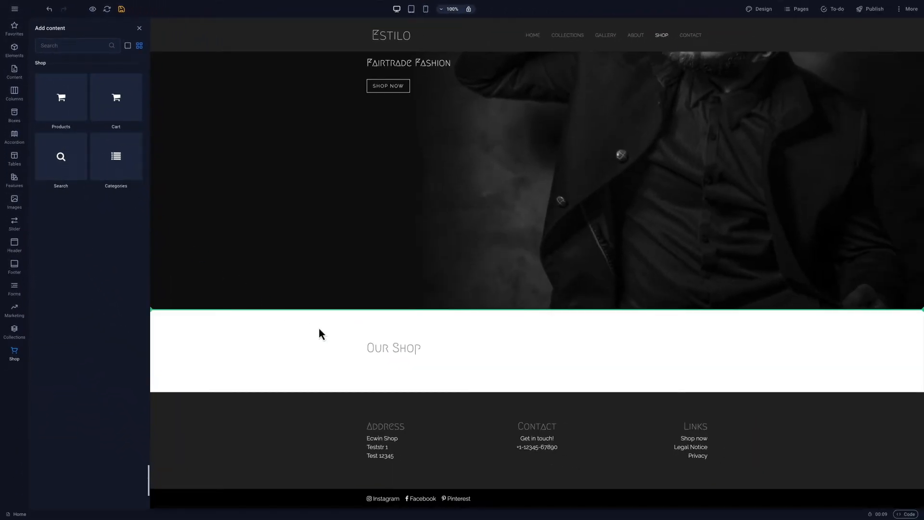
pyautogui.click(60, 98)
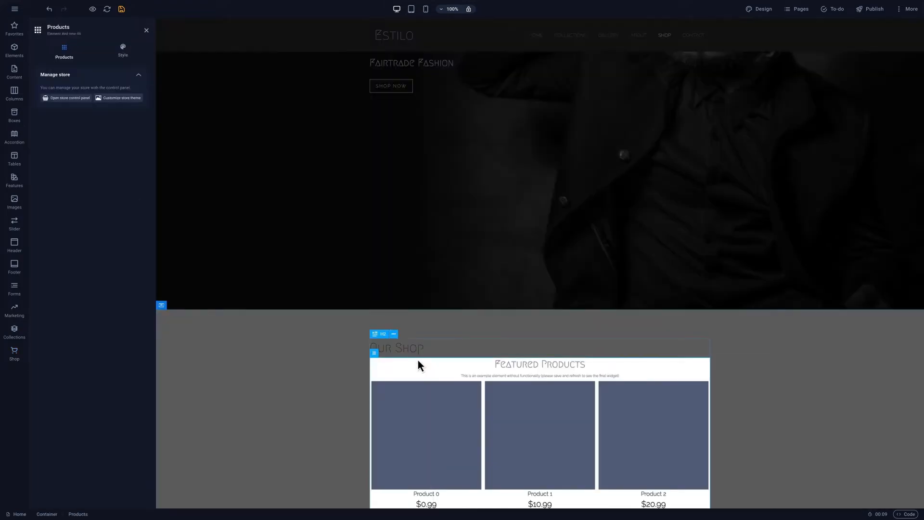
pyautogui.scroll(-3)
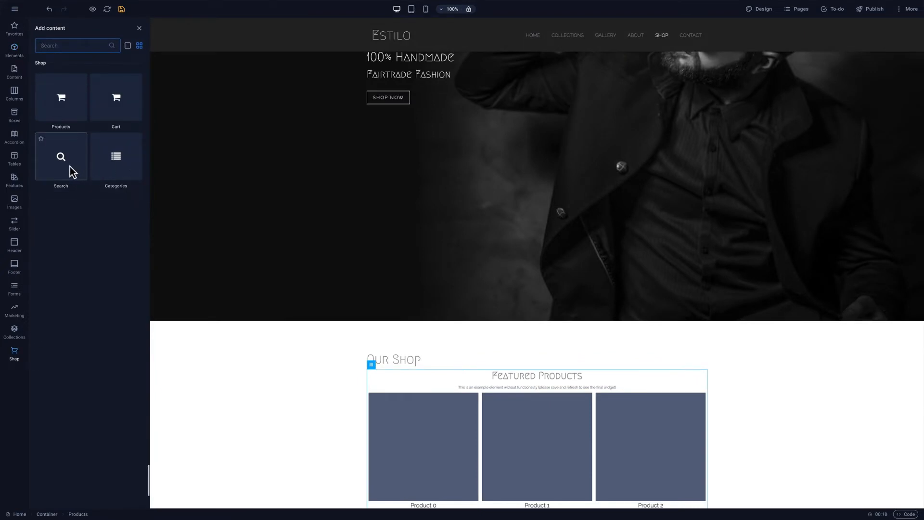
# Step: Add the product Search element above Products and launch the Ecwid store control panel
pyautogui.click(60, 157)
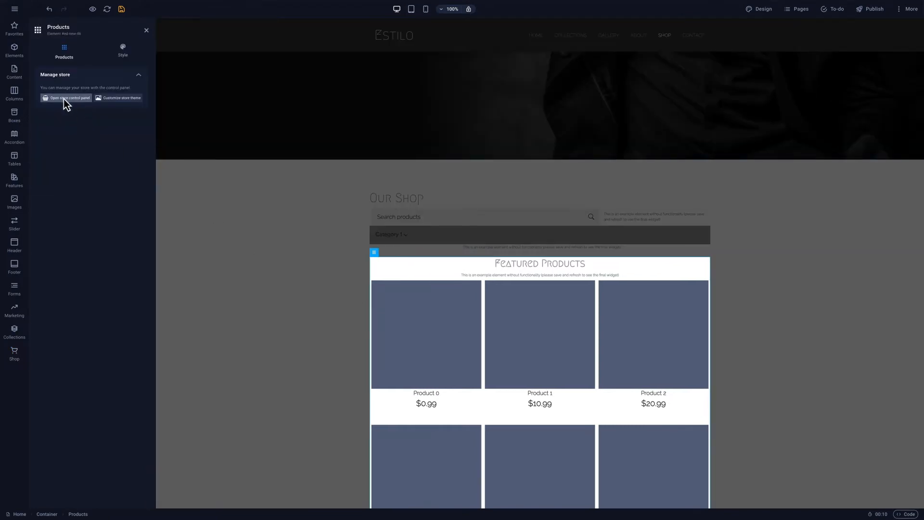
pyautogui.click(66, 99)
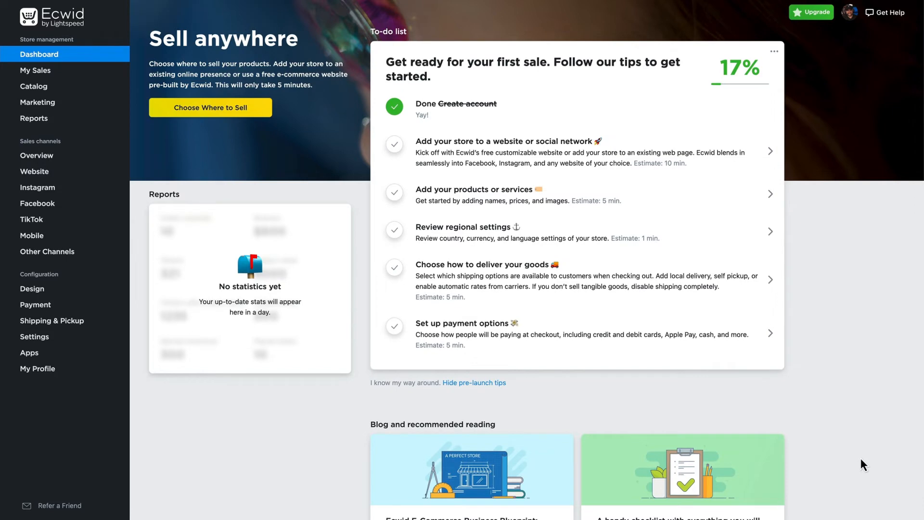
pyautogui.moveTo(593, 503)
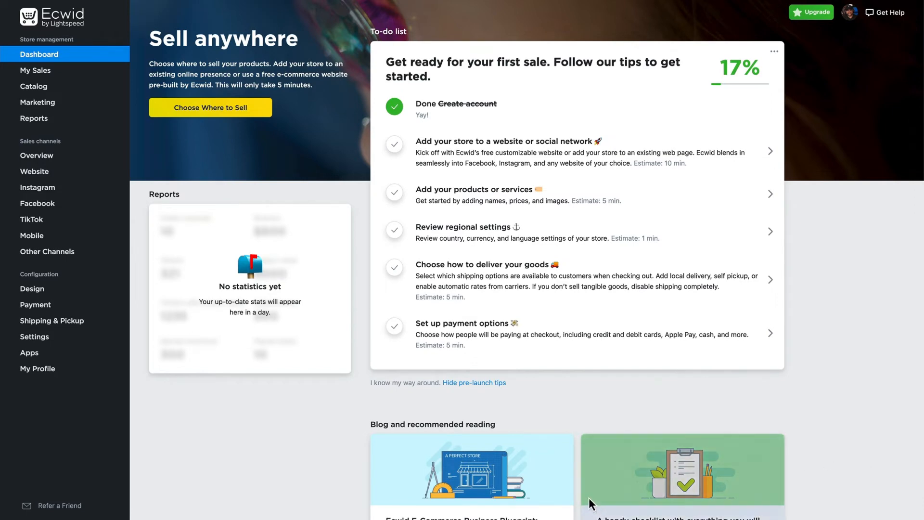
# Step: Review the Catalog's sample products and the store front page category's products
pyautogui.click(34, 86)
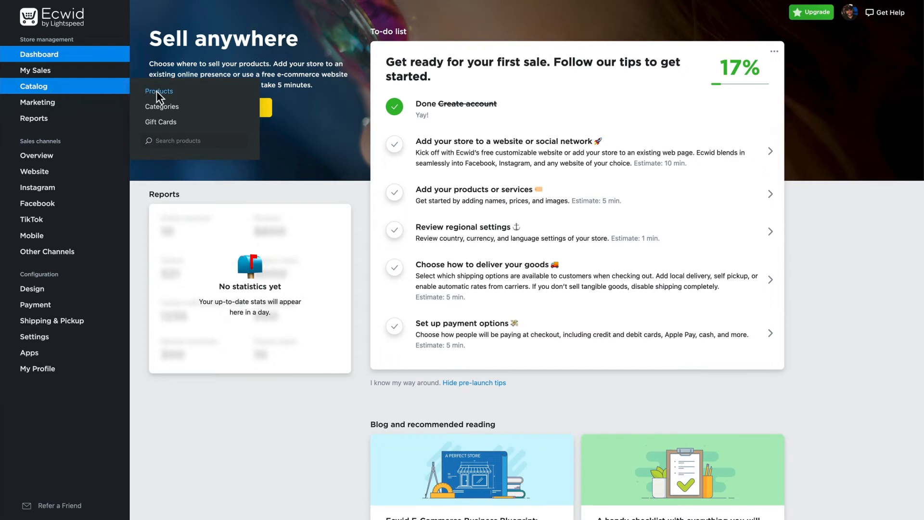
pyautogui.click(159, 91)
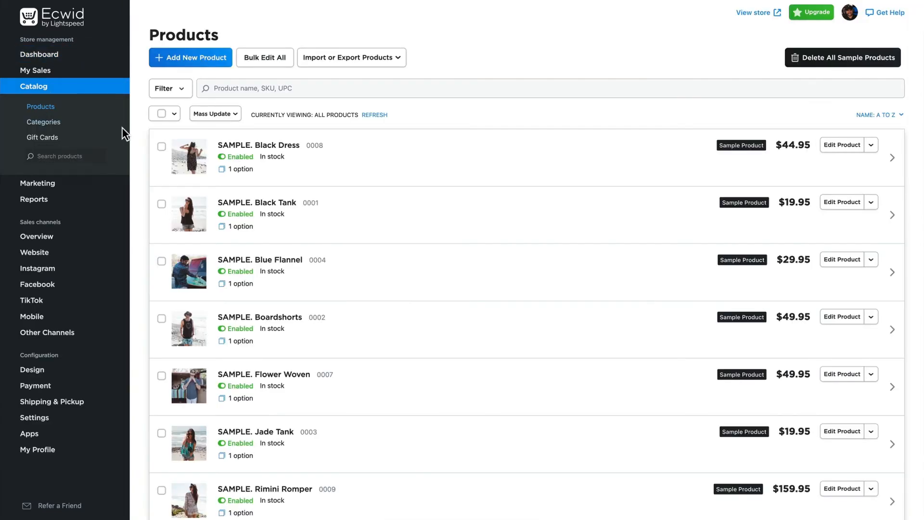
pyautogui.click(43, 122)
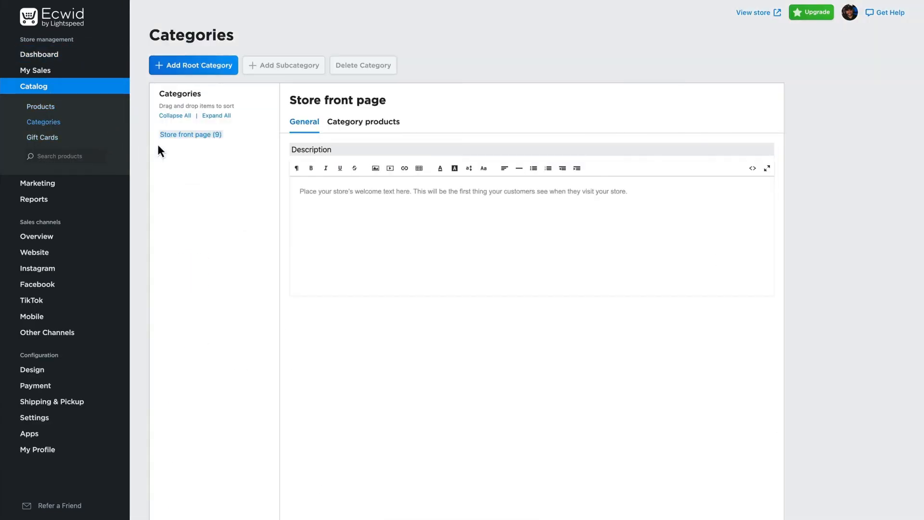
pyautogui.click(364, 122)
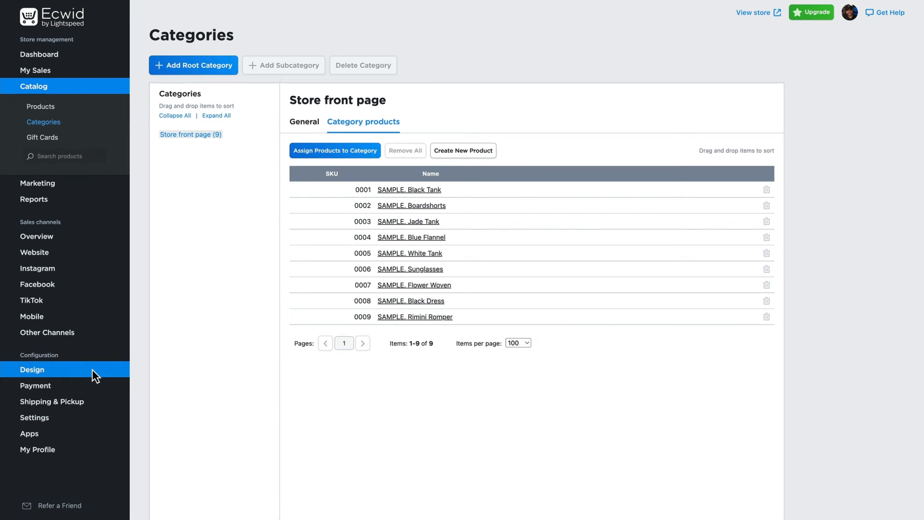
# Step: Go to the Ecwid store Design settings
pyautogui.click(31, 370)
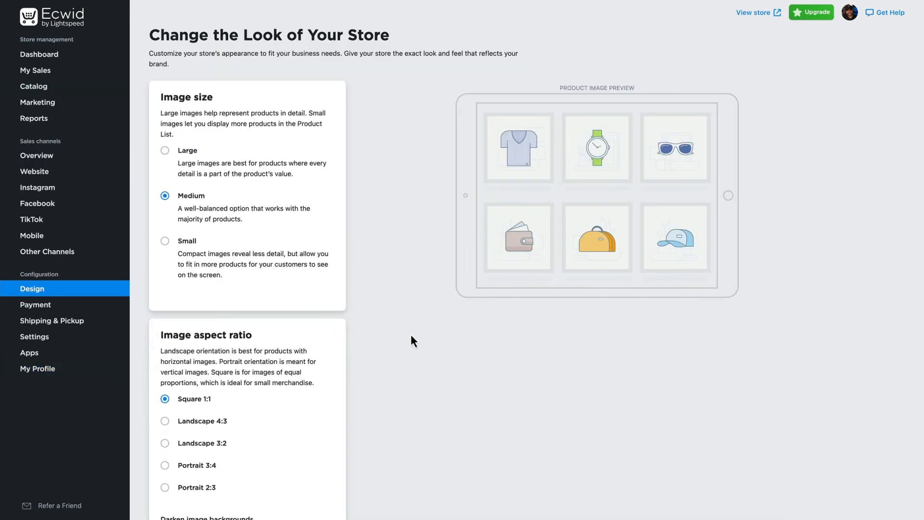
pyautogui.scroll(-3)
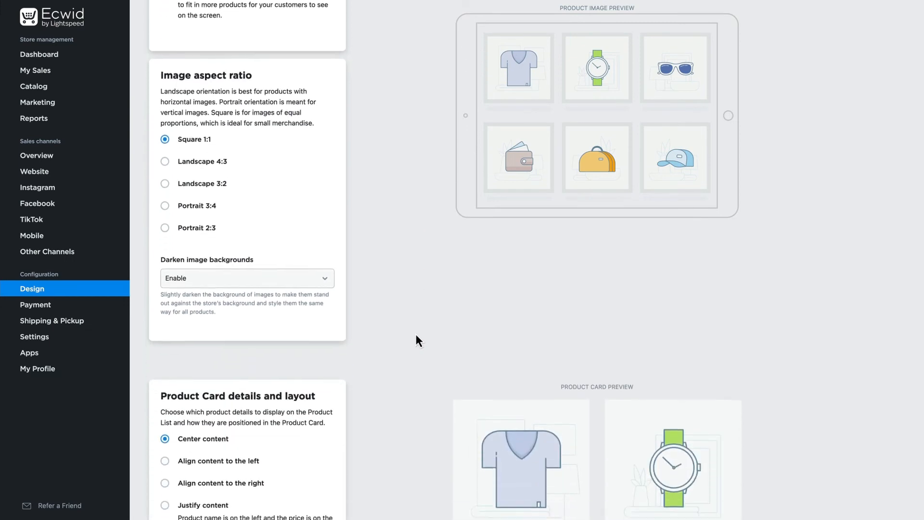
pyautogui.scroll(-3)
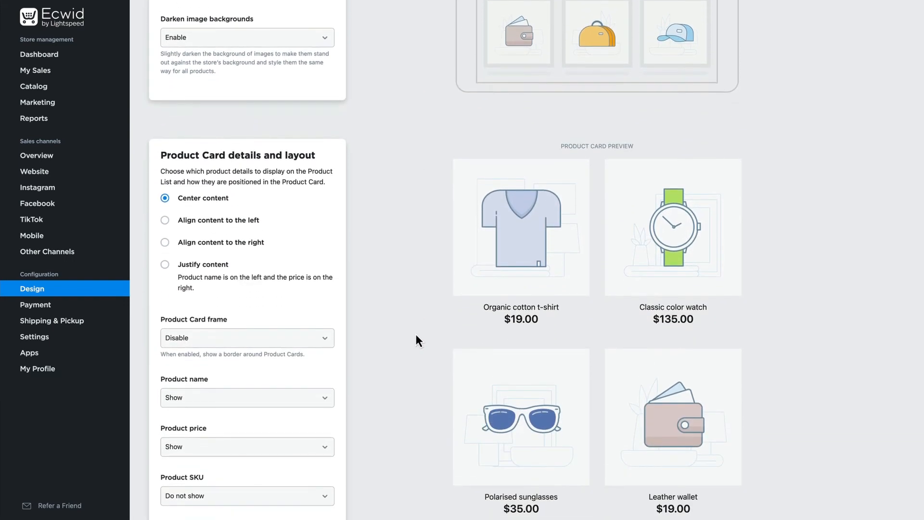
pyautogui.scroll(-3)
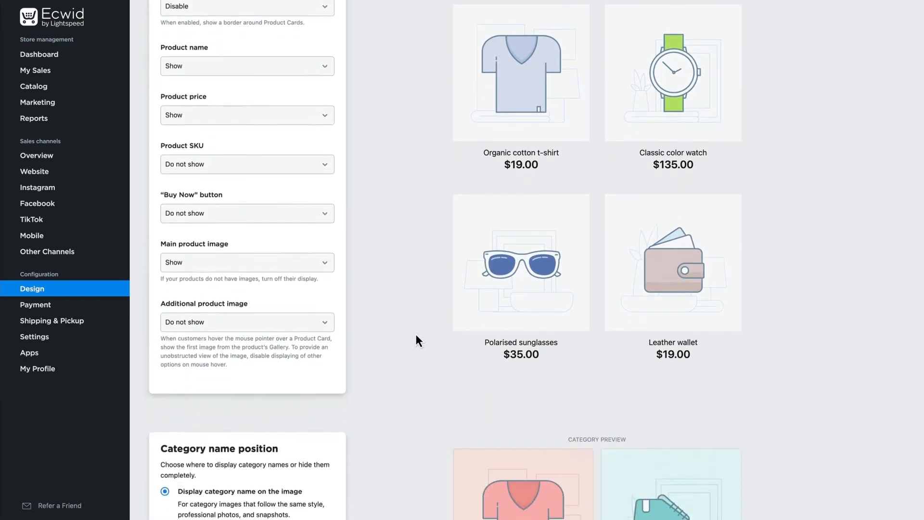
pyautogui.scroll(-3)
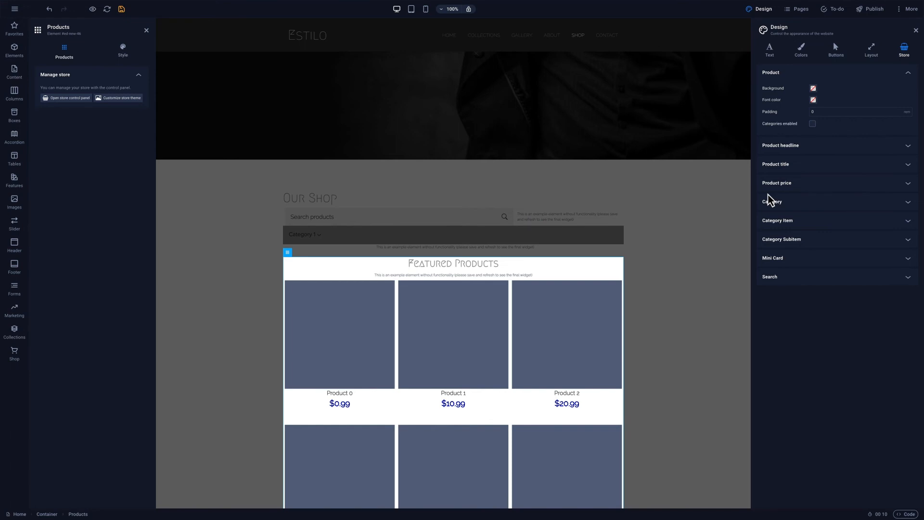
pyautogui.moveTo(822, 192)
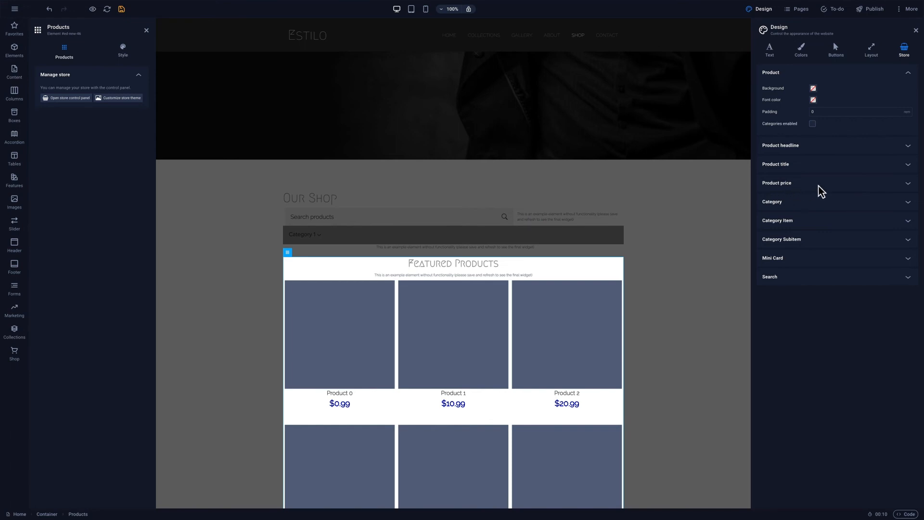